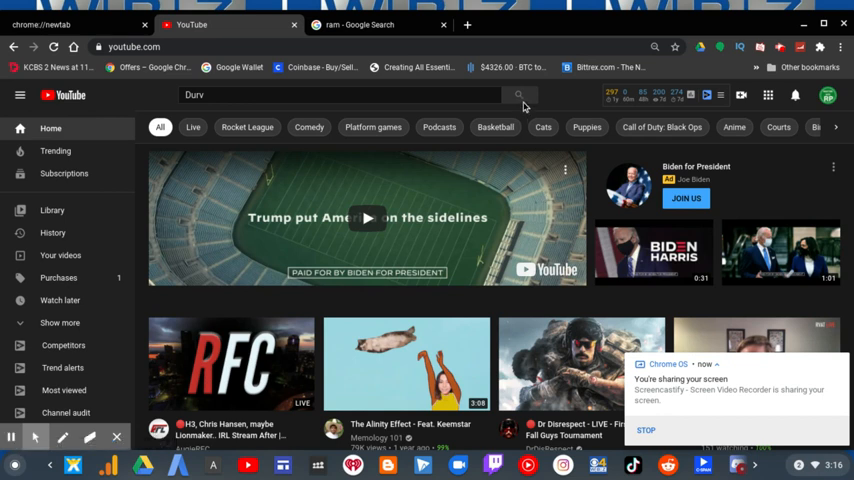
mouse_move(518, 97)
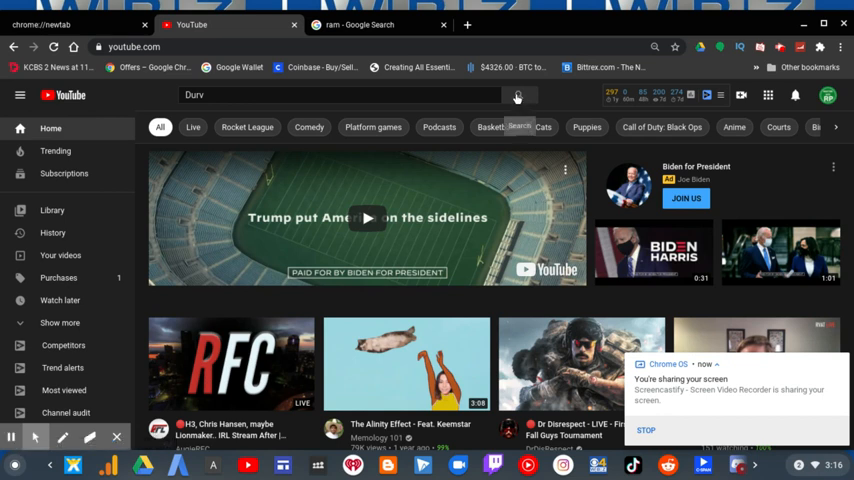
Run the YouTube search for 'Durv' so his channel and related videos appear
click(517, 95)
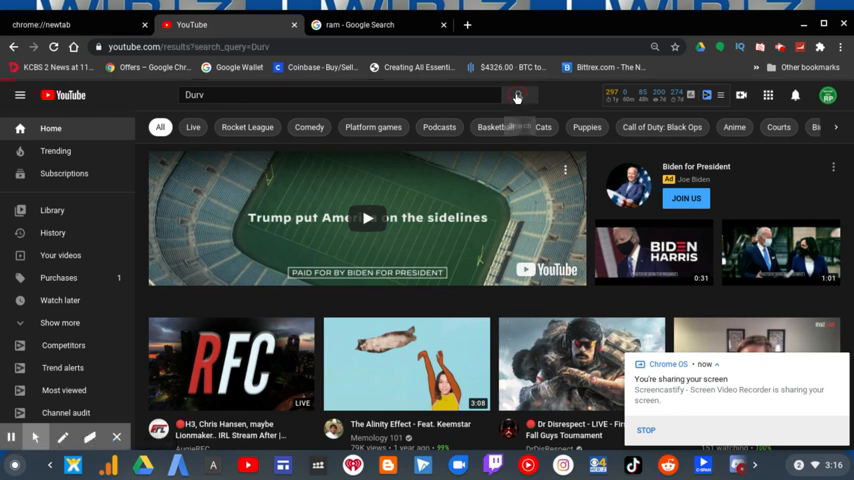
click(518, 94)
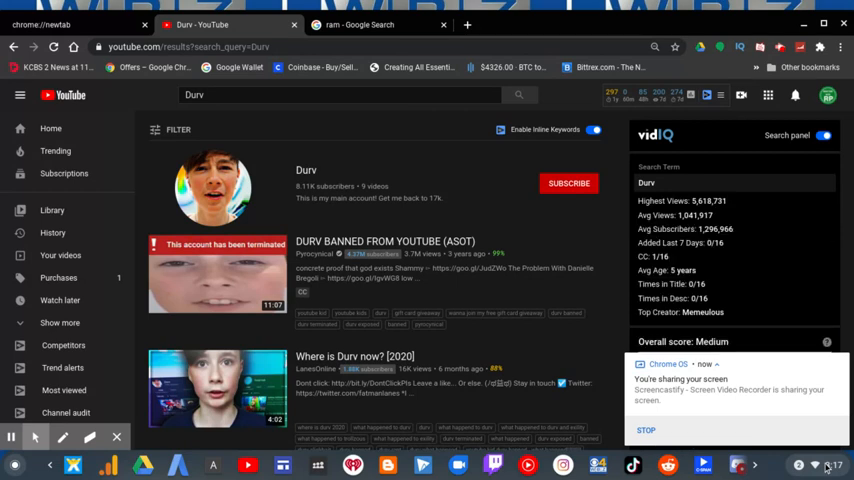
Scroll the Durv results and open the Durv channel page with 8.11K subscribers
click(820, 464)
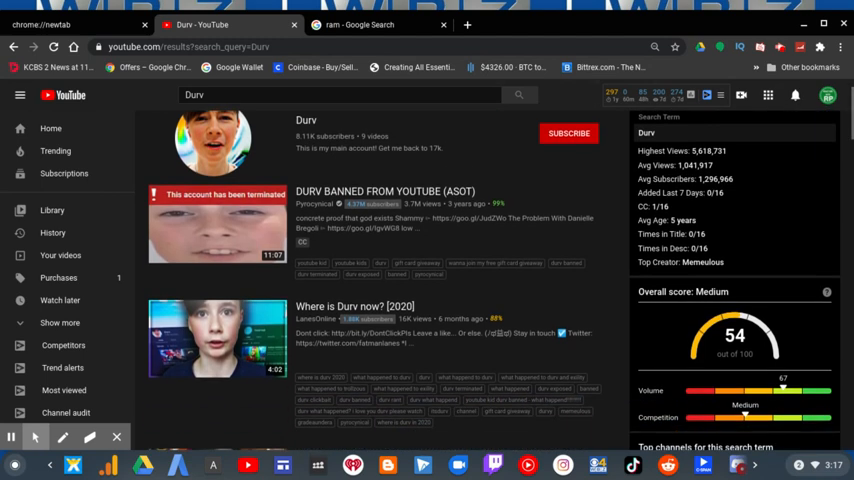
scroll(down, 3)
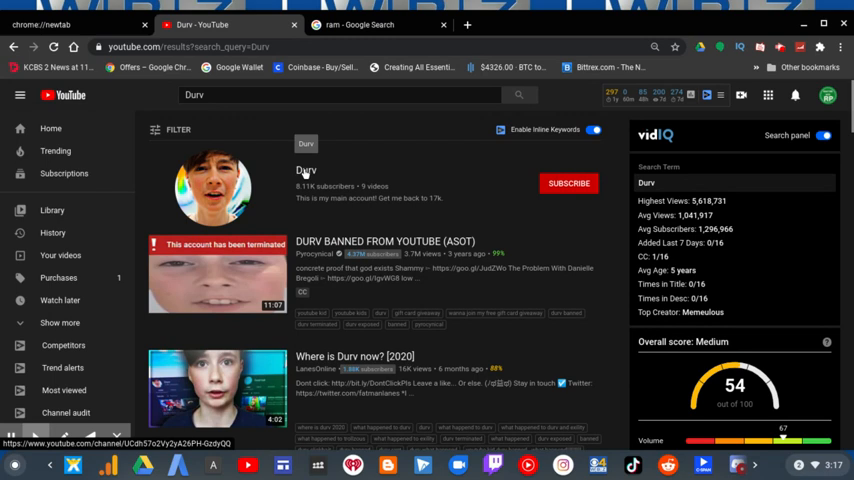
click(306, 170)
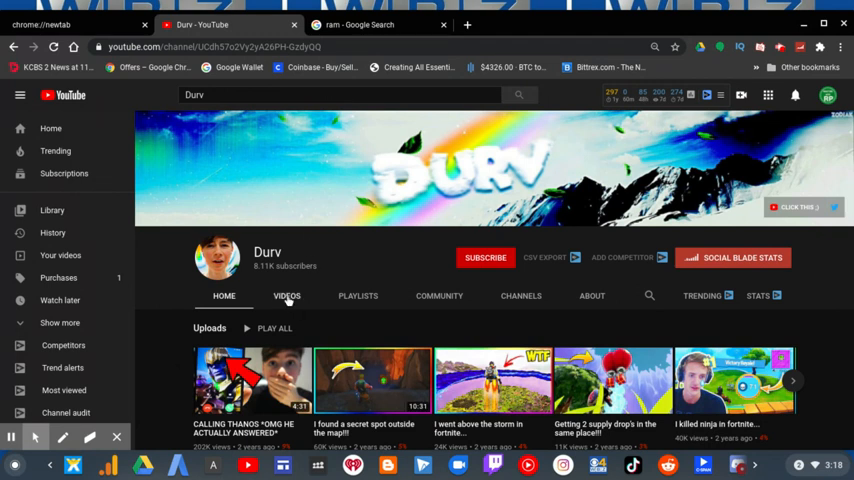
Open Durv's VIDEOS tab and scroll through all nine uploads
click(287, 296)
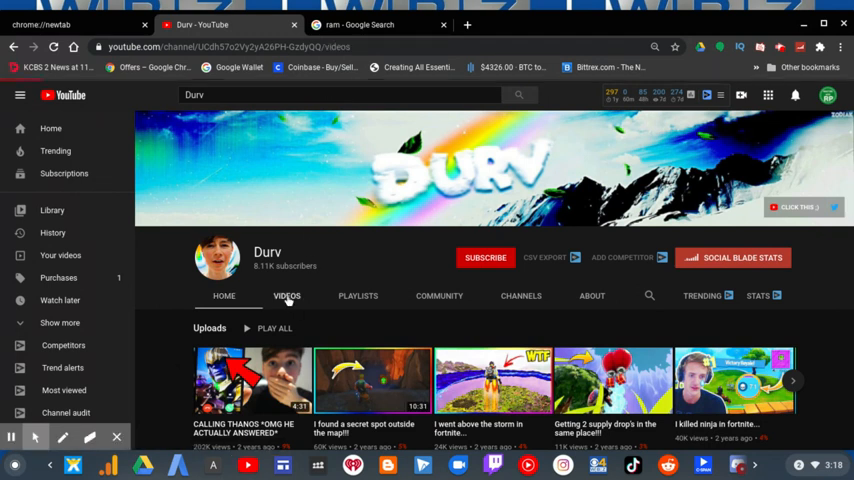
click(287, 295)
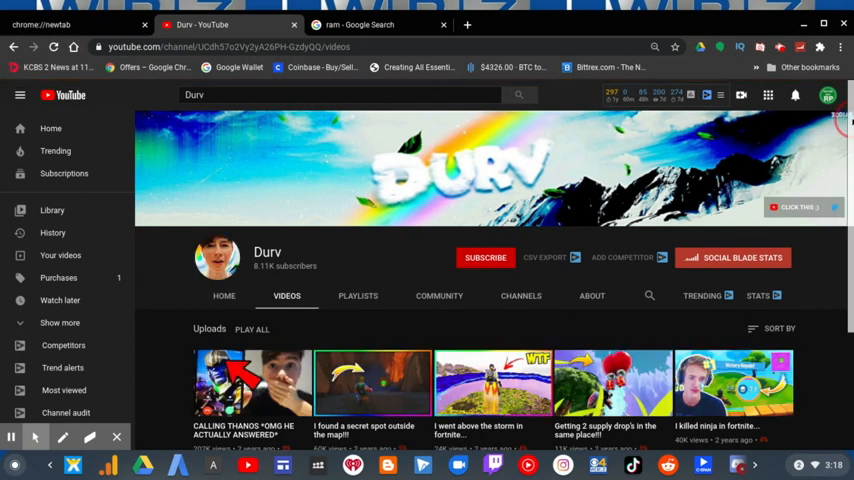
scroll(down, 3)
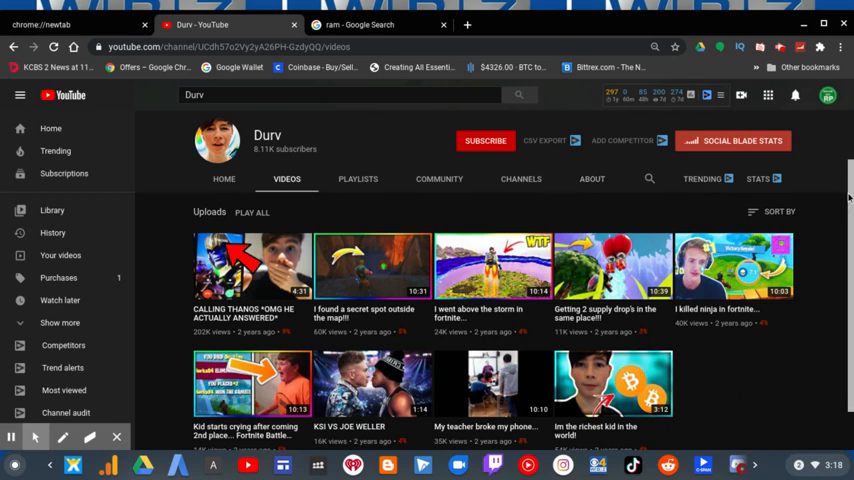
scroll(down, 3)
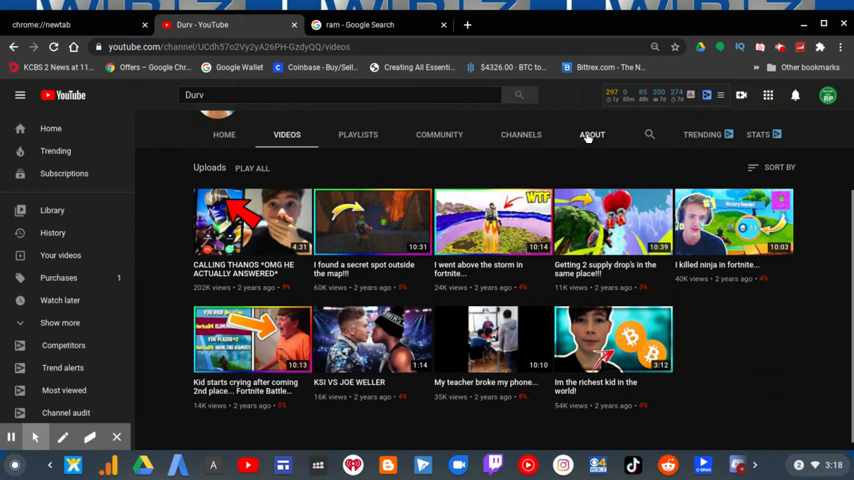
Open the ABOUT tab to see the June 2016 join date and 461,334 views
click(591, 134)
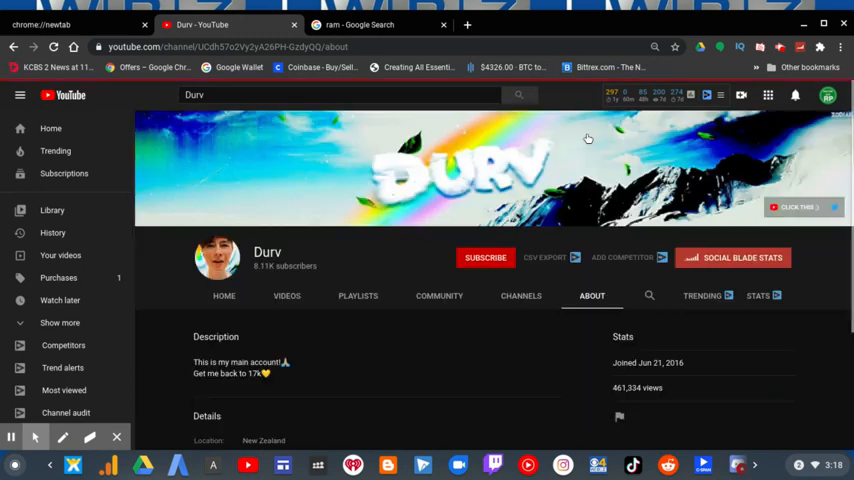
mouse_move(288, 224)
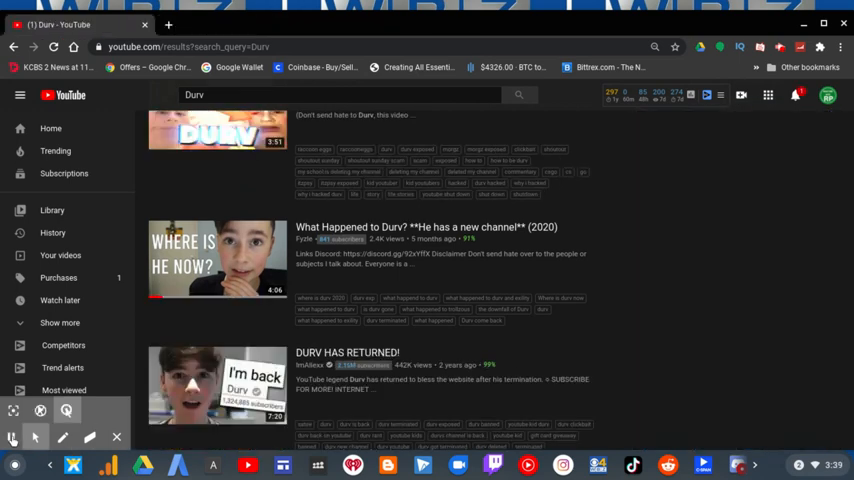
click(12, 437)
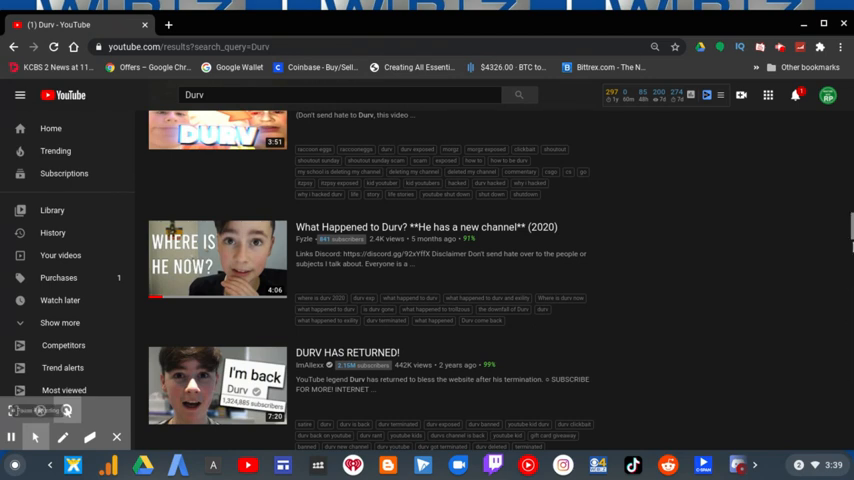
scroll(down, 3)
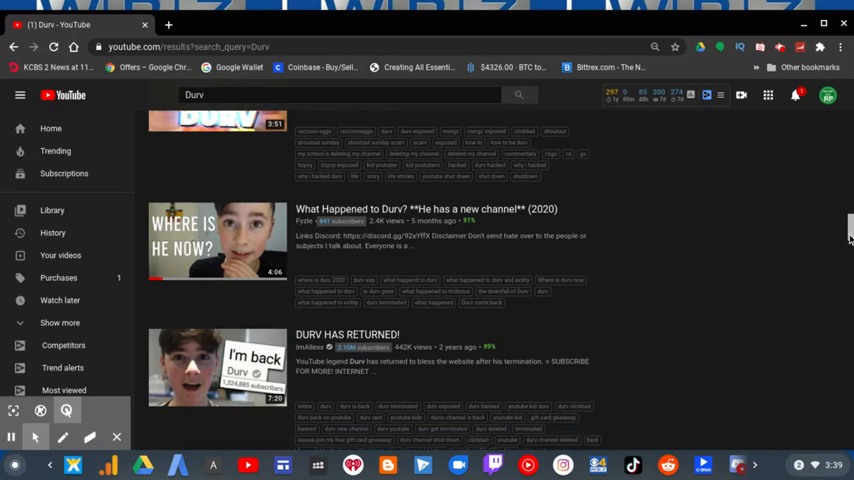
scroll(down, 3)
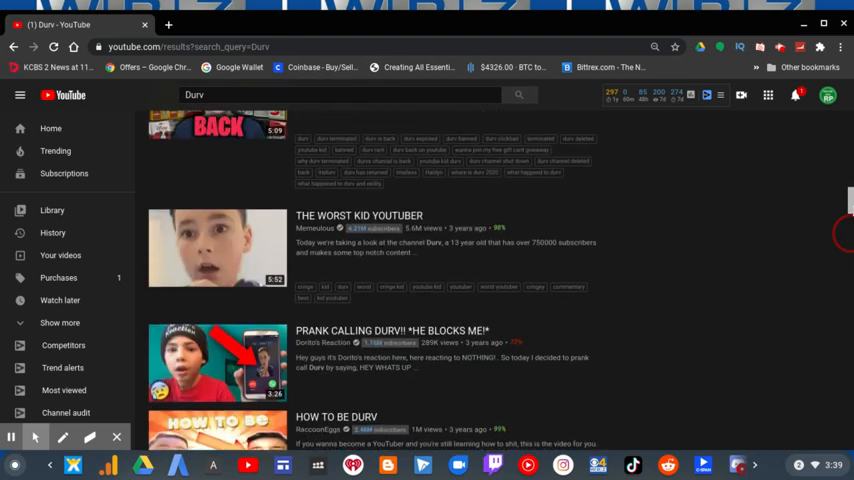
scroll(down, 3)
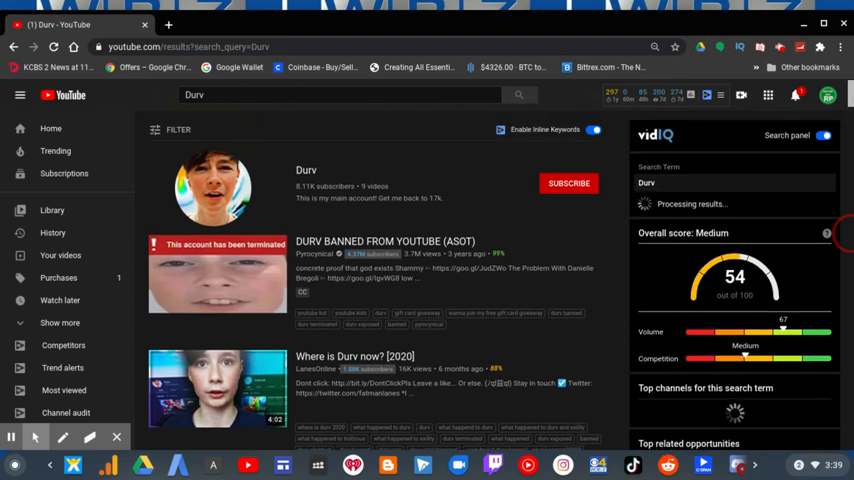
scroll(down, 3)
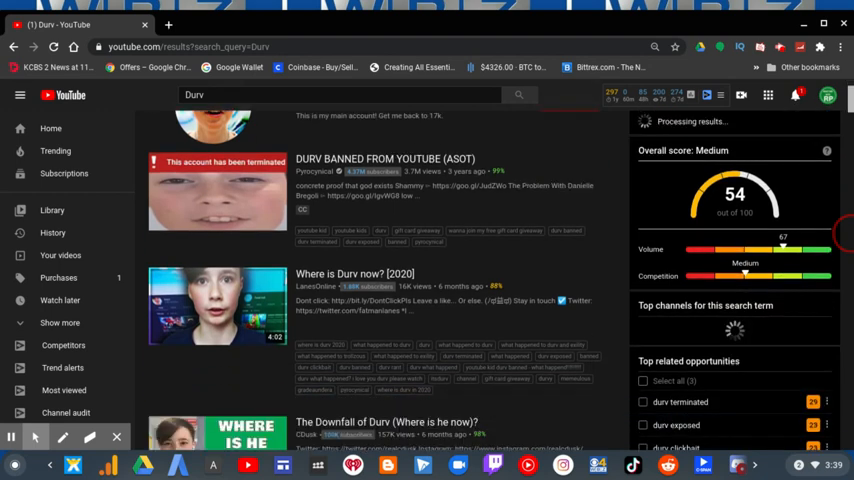
scroll(down, 3)
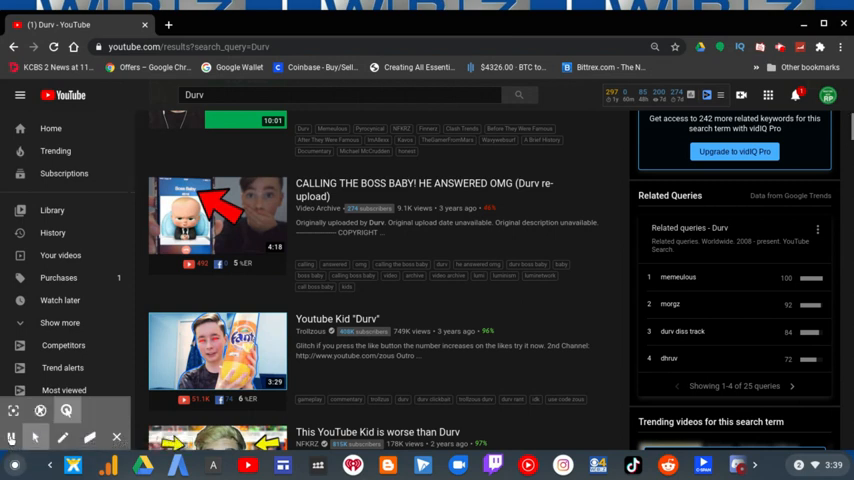
Search YouTube for 'swipe'
text(swipe)
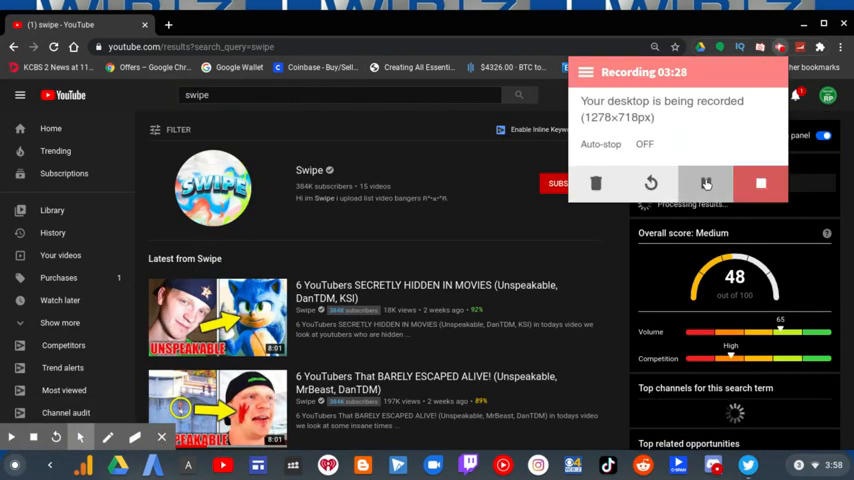
click(706, 182)
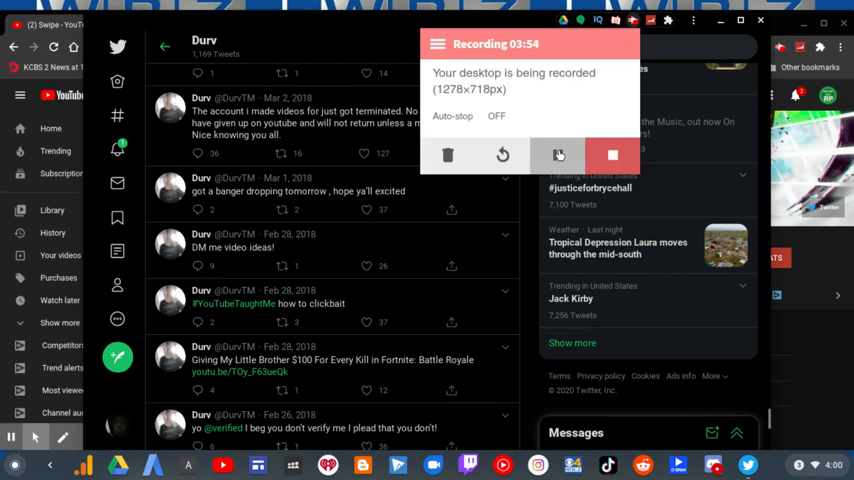
click(558, 155)
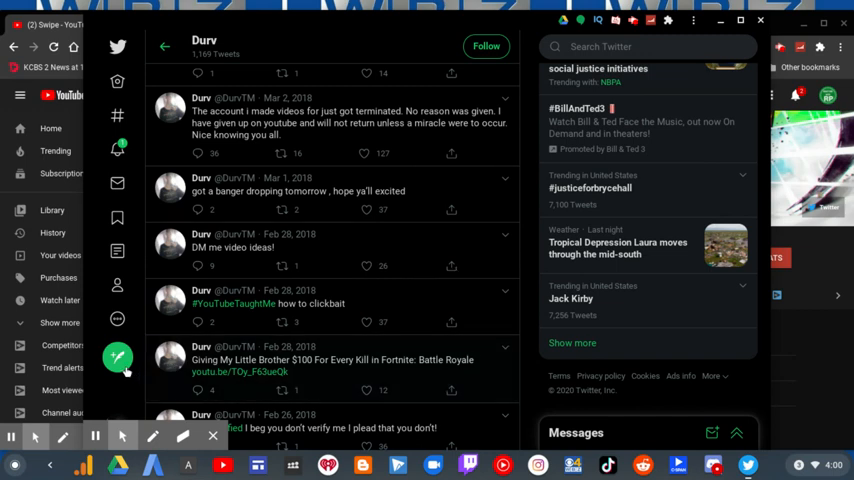
mouse_move(117, 357)
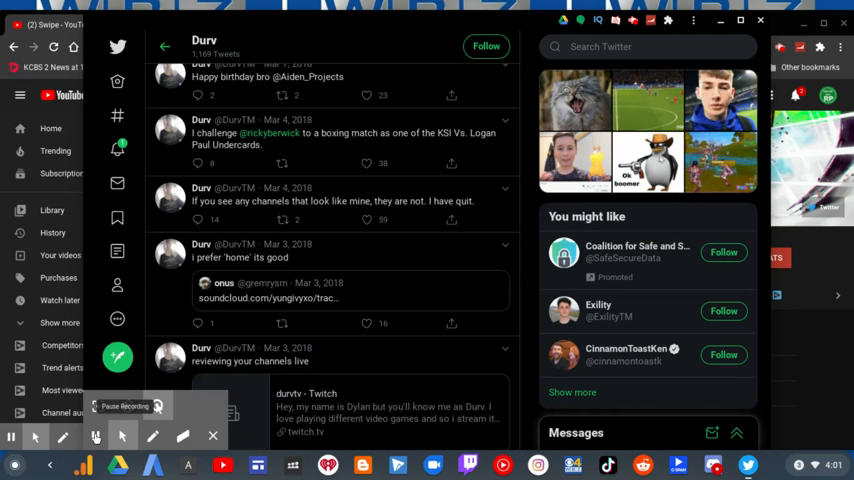
click(96, 436)
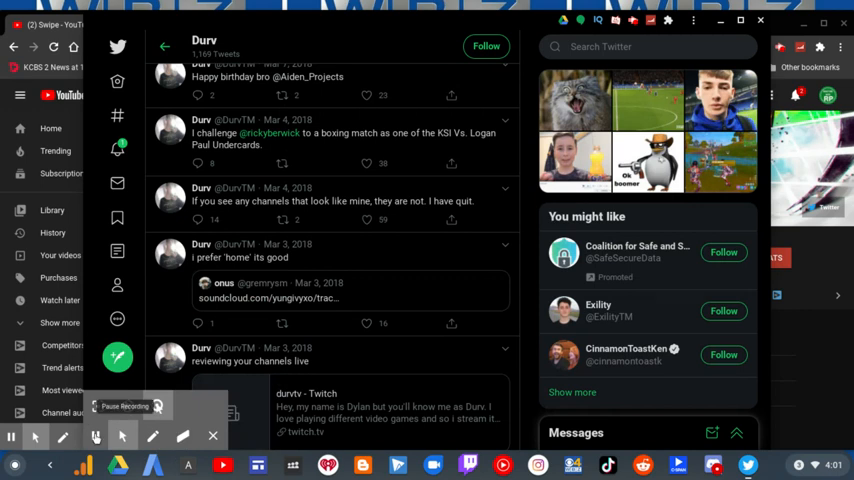
scroll(down, 3)
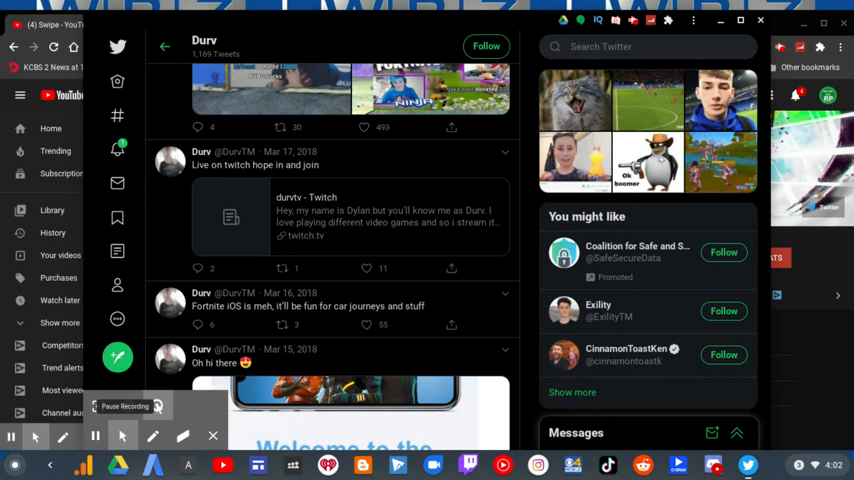